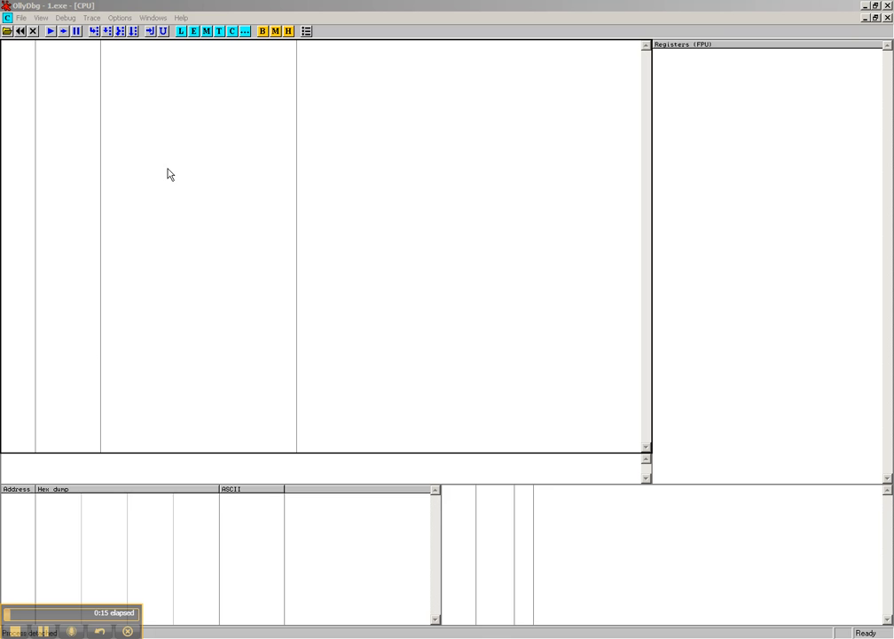
Load 1.exe into OllyDbg through File > Open.
left_click(20, 18)
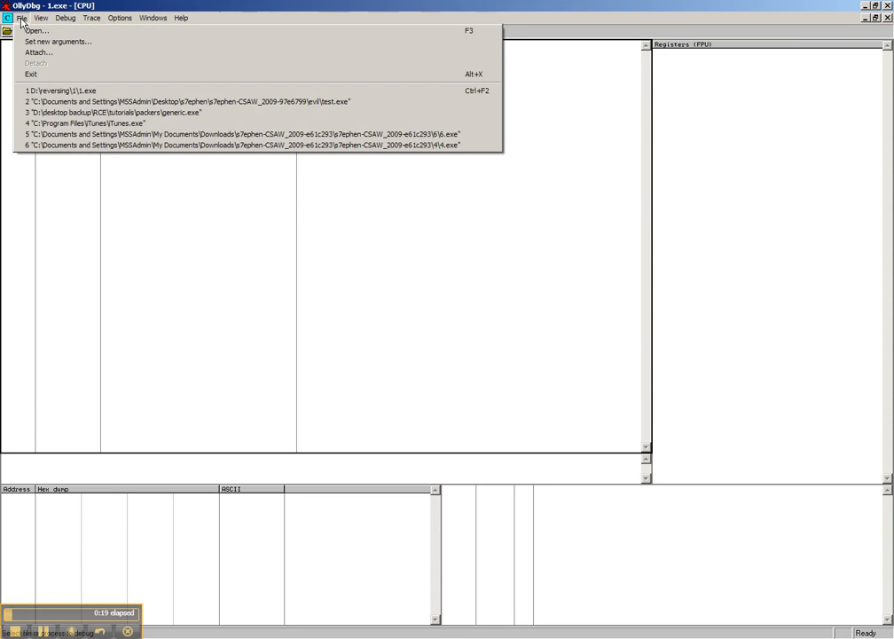
left_click(36, 30)
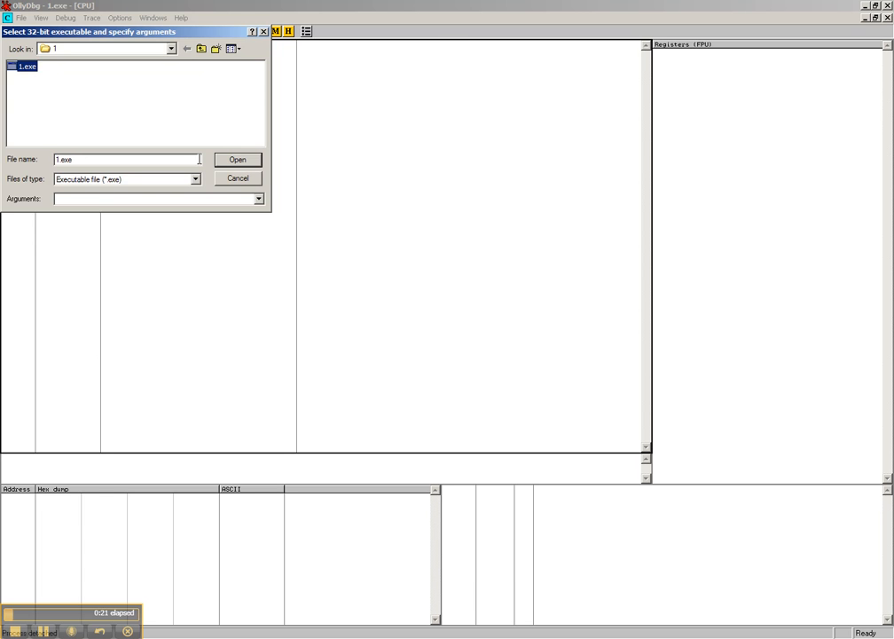
left_click(236, 159)
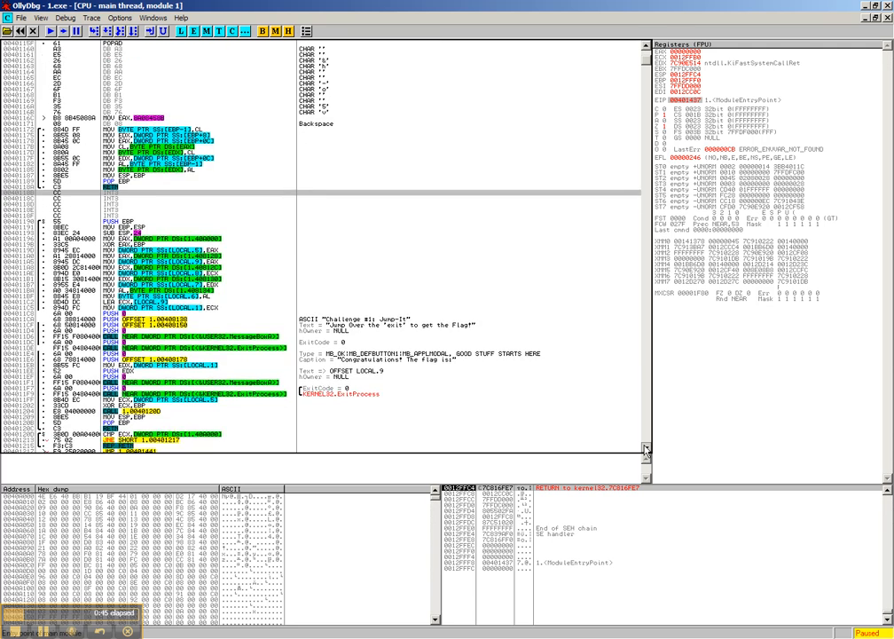
Scroll the disassembly to the MessageBoxA code and select the ExitProcess call.
scroll("down", 3)
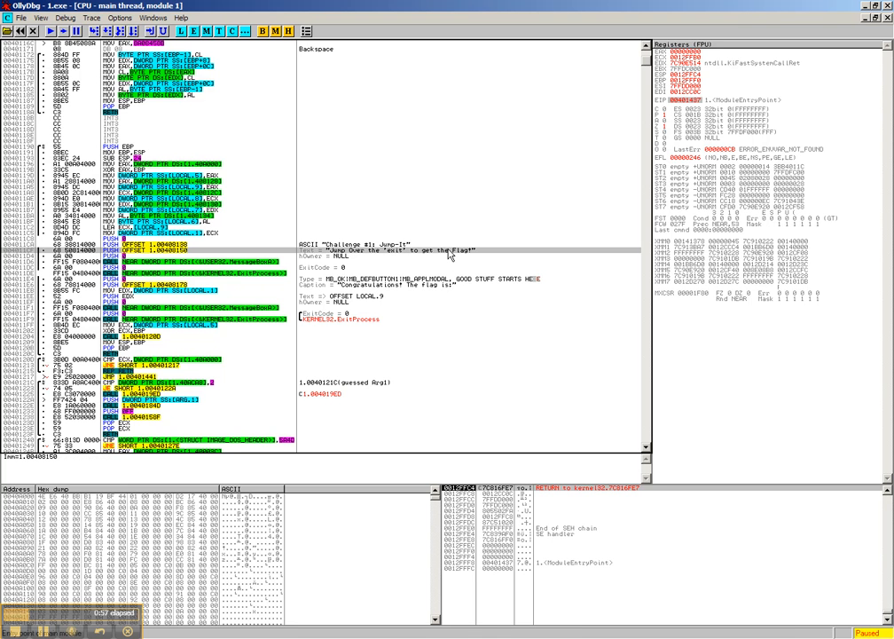
mouse_move(410, 260)
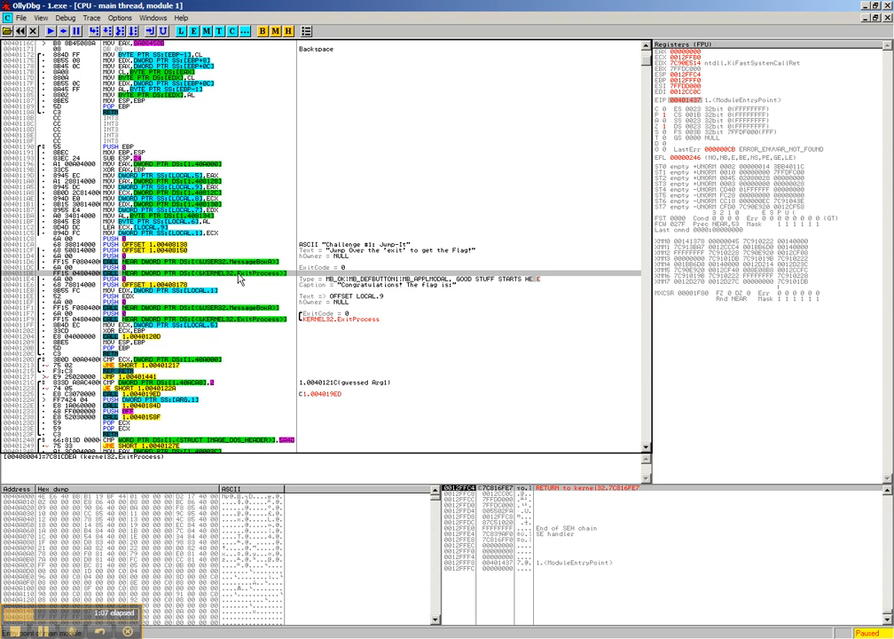
left_click(62, 31)
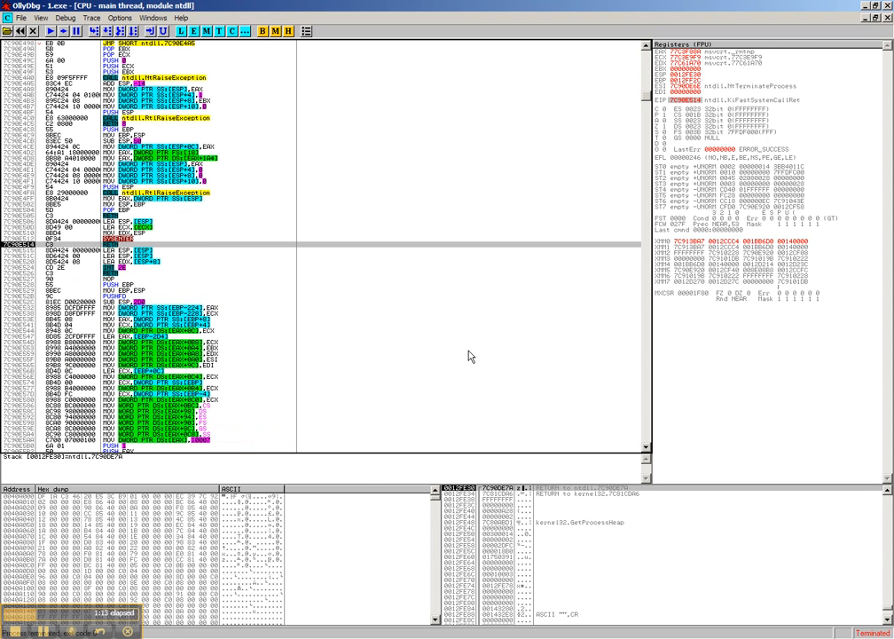
mouse_move(869, 623)
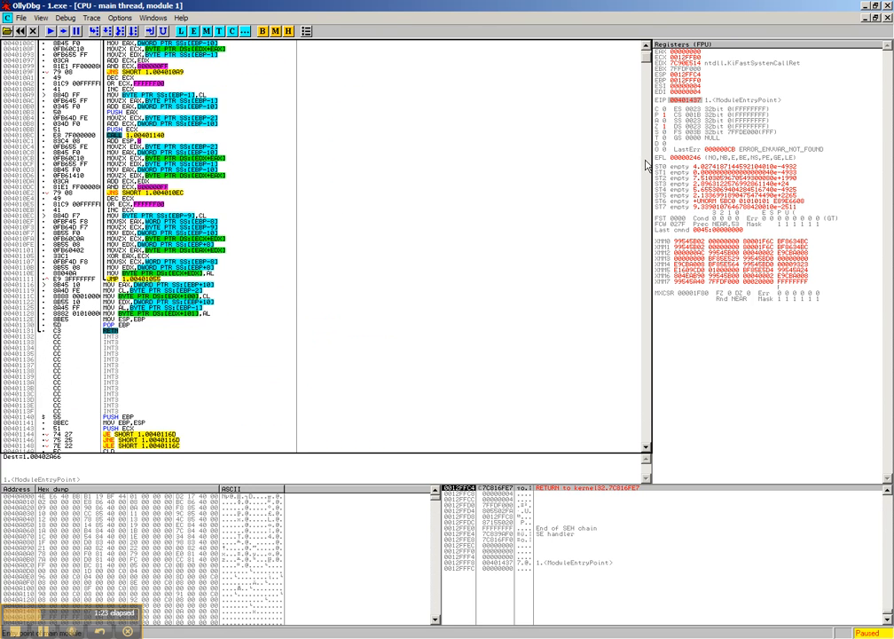
Overwrite the ExitProcess call at 004011DE with NOPs and close the assembler.
scroll("down", 3)
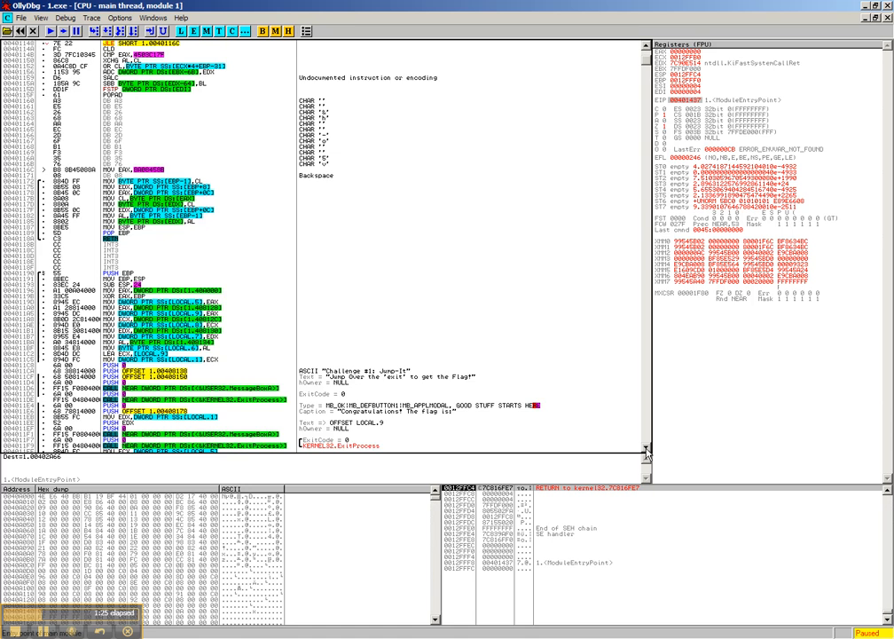
scroll("down", 3)
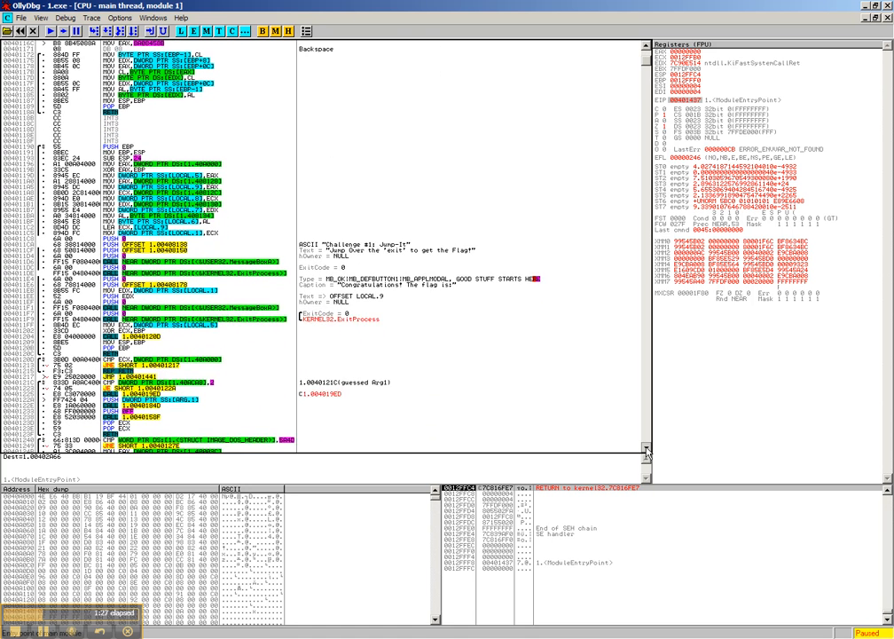
scroll("down", 3)
type("nop")
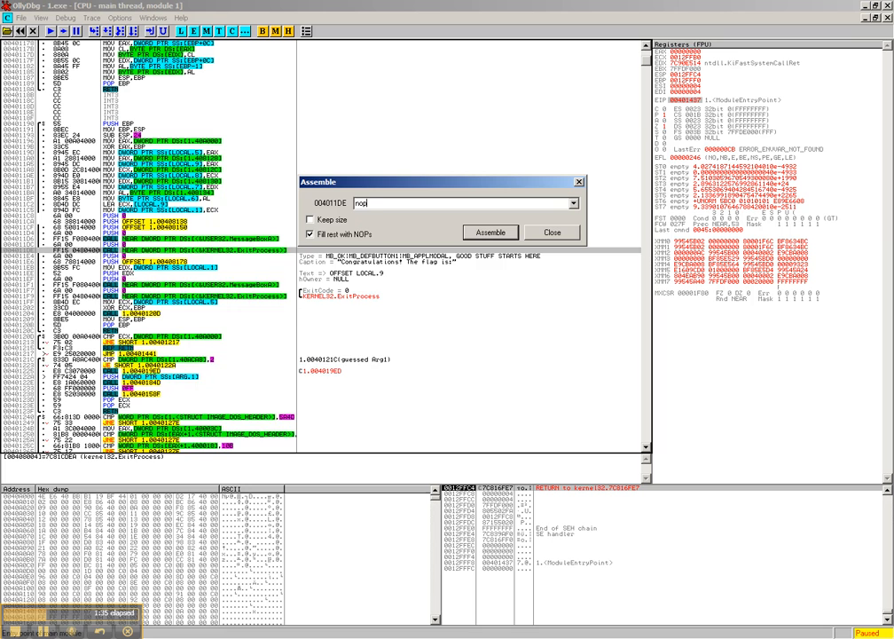
left_click(490, 232)
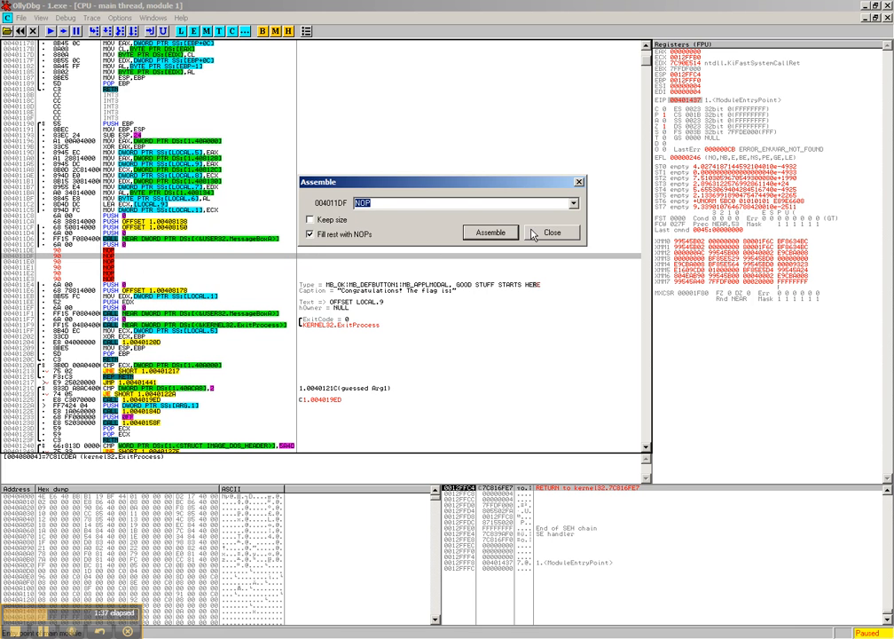
left_click(551, 232)
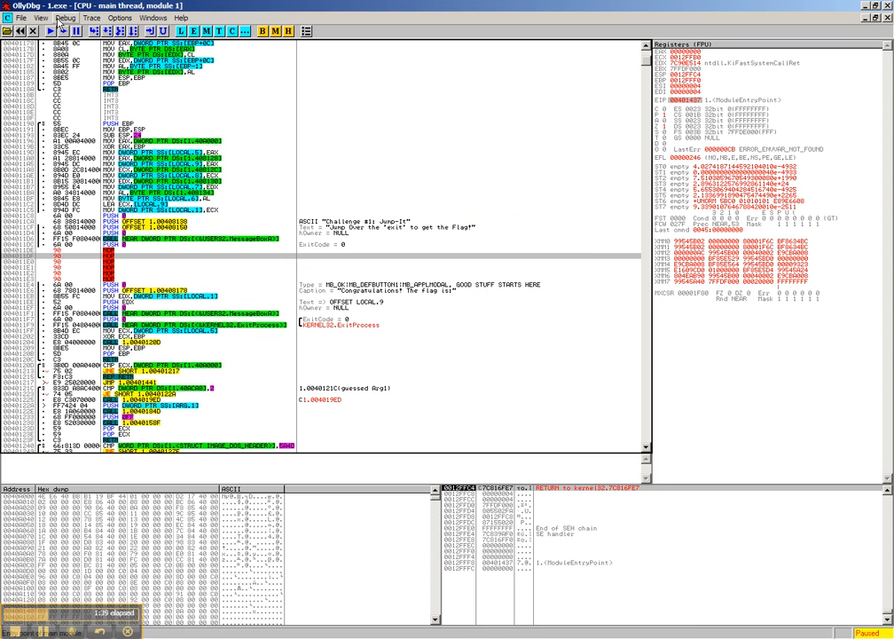
Run the patched 1.exe, read the flag 'Stephania_Vu', and dismiss the message box.
left_click(51, 31)
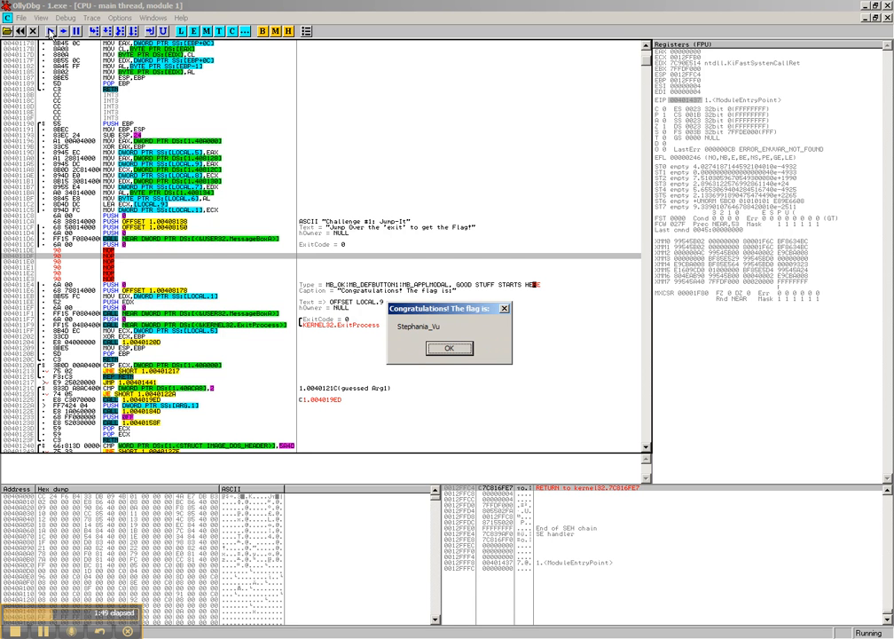
mouse_move(423, 236)
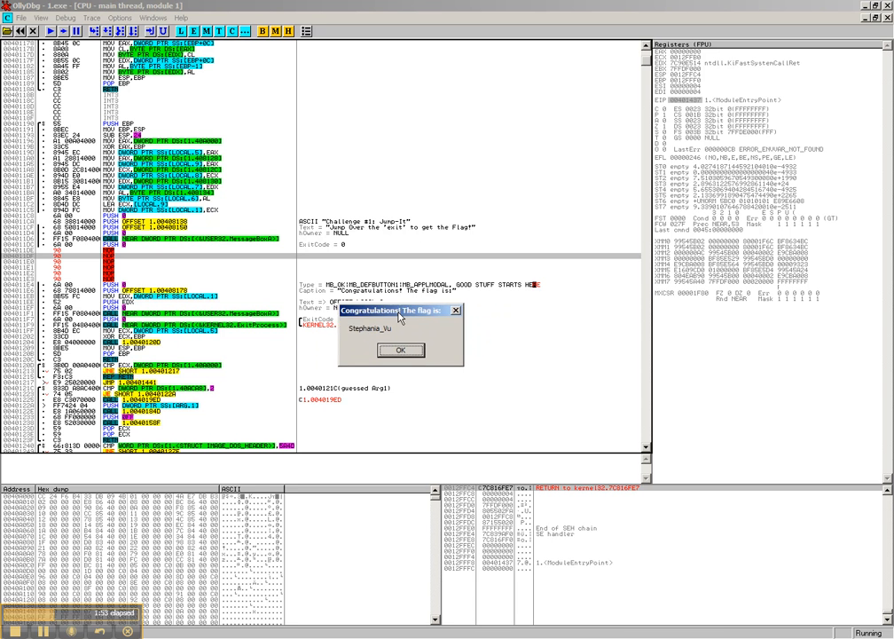
left_click(400, 348)
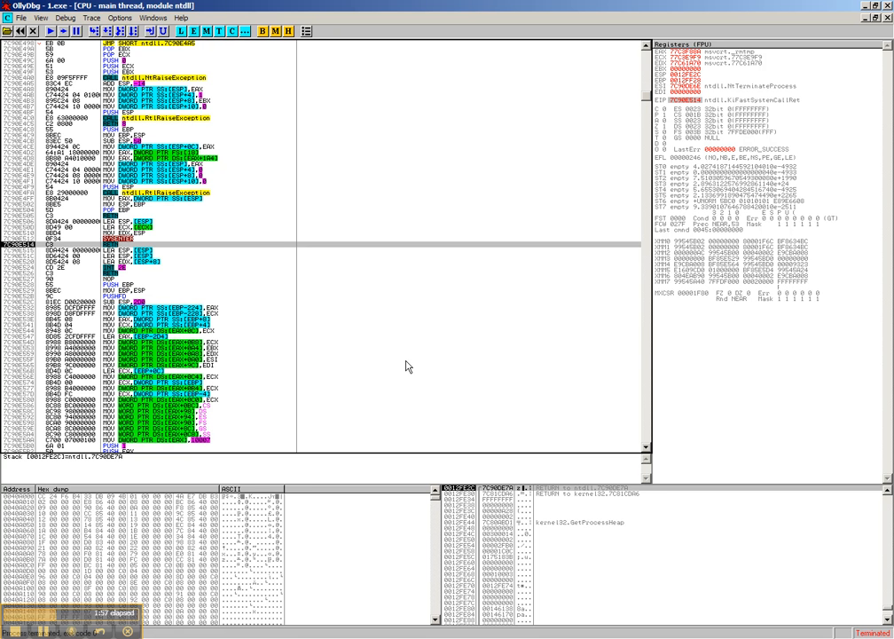
mouse_move(351, 229)
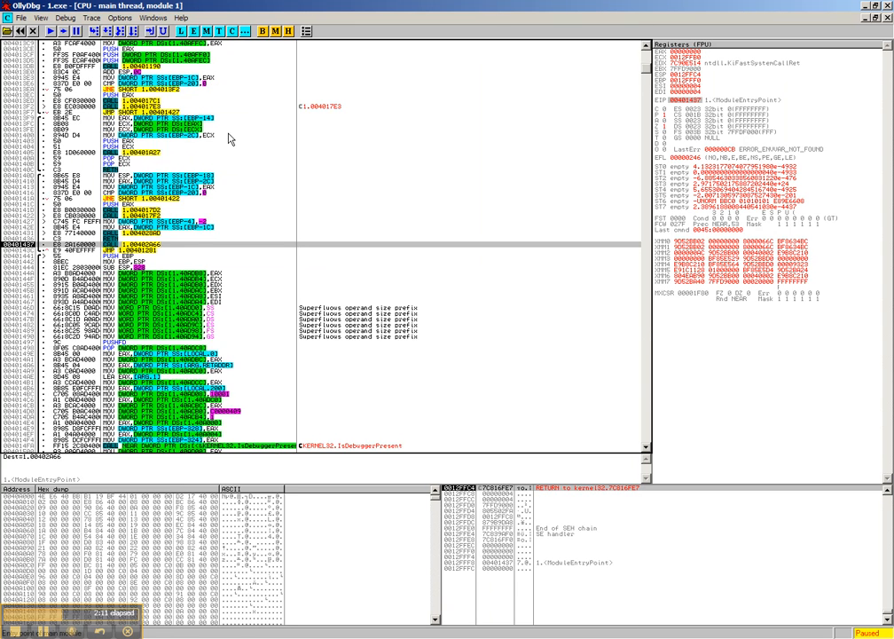
Scroll the disassembly down to 004011C8, the first message box push.
scroll("down", 3)
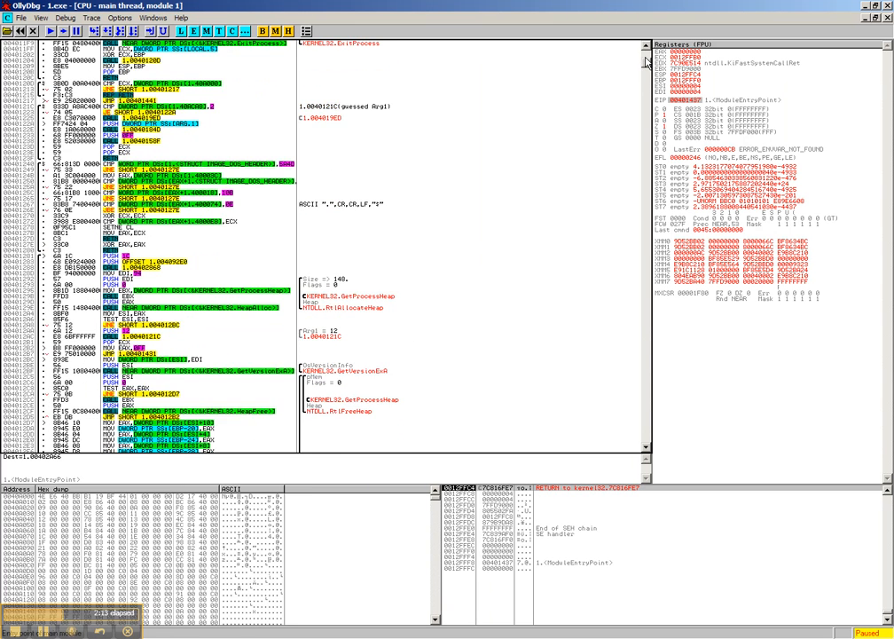
scroll("down", 3)
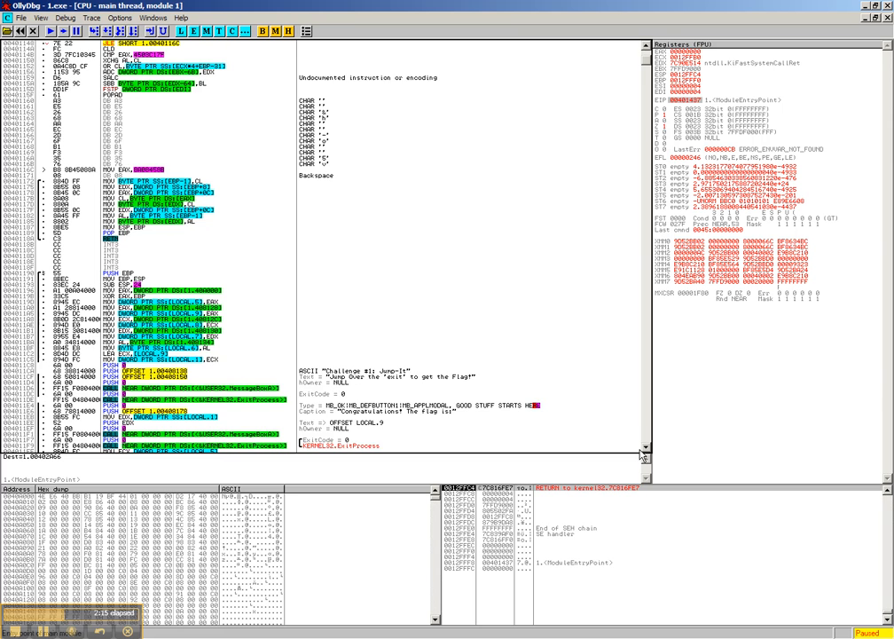
scroll("down", 3)
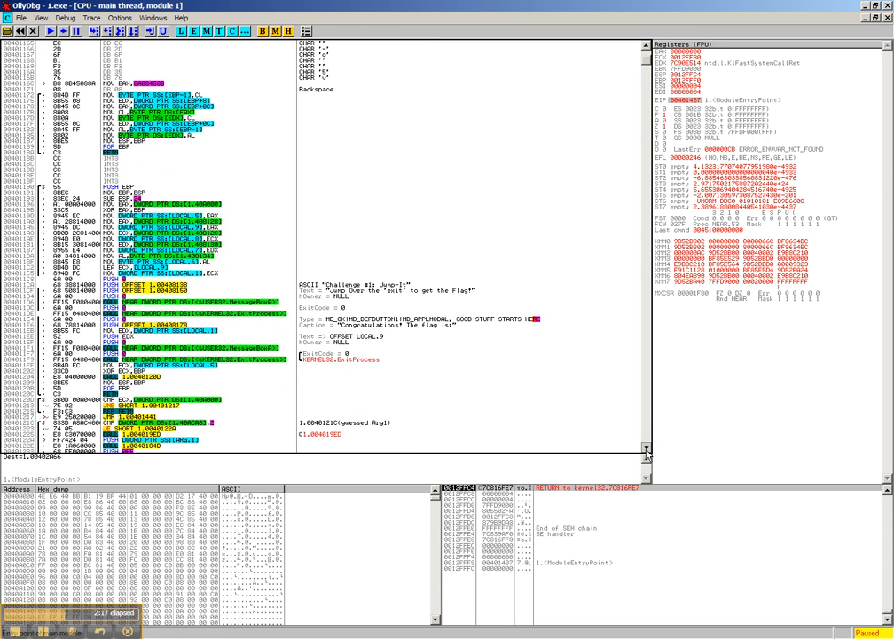
scroll("down", 3)
type("jmp")
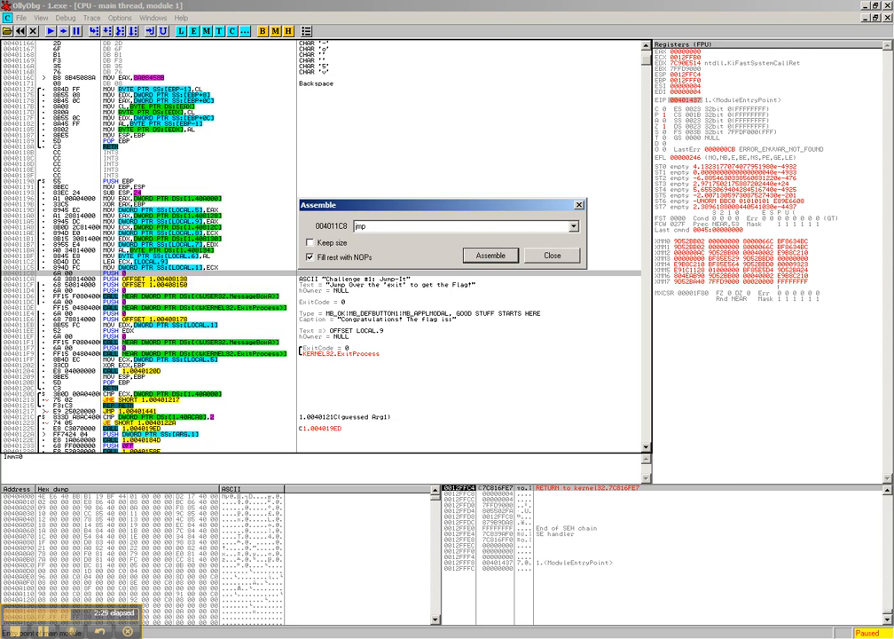
Assemble 'jmp 004011e4' at 004011C8 to skip the first message box.
type("0040")
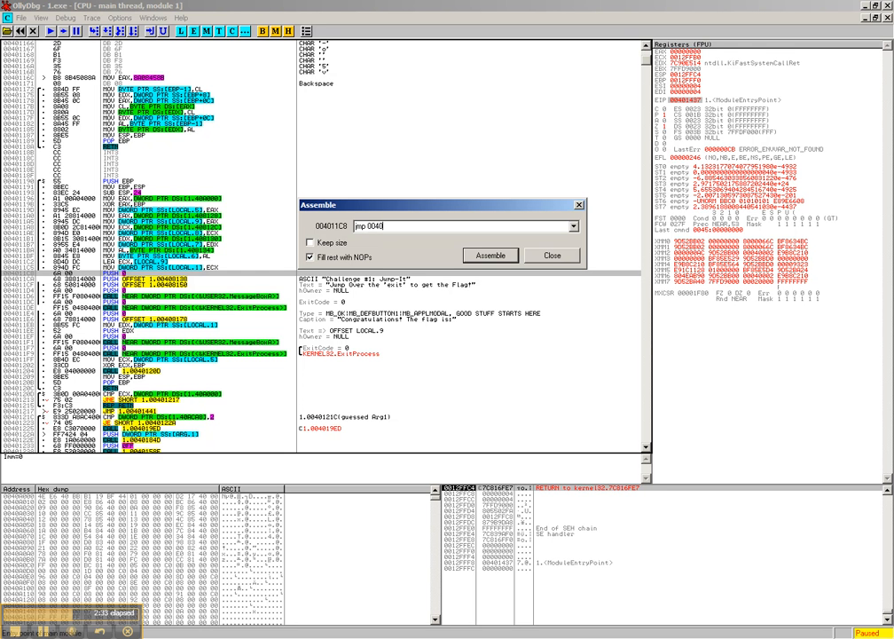
type("11")
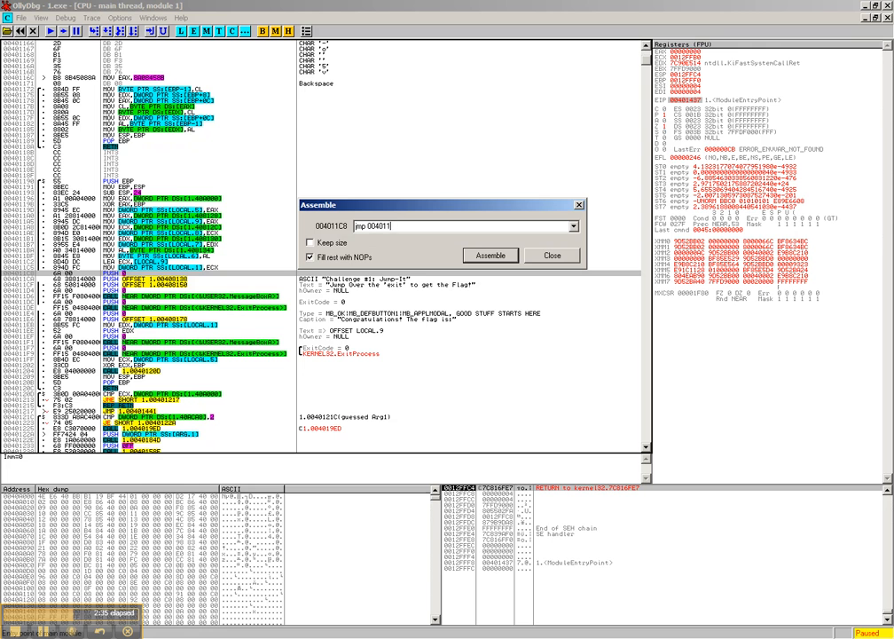
type("e4")
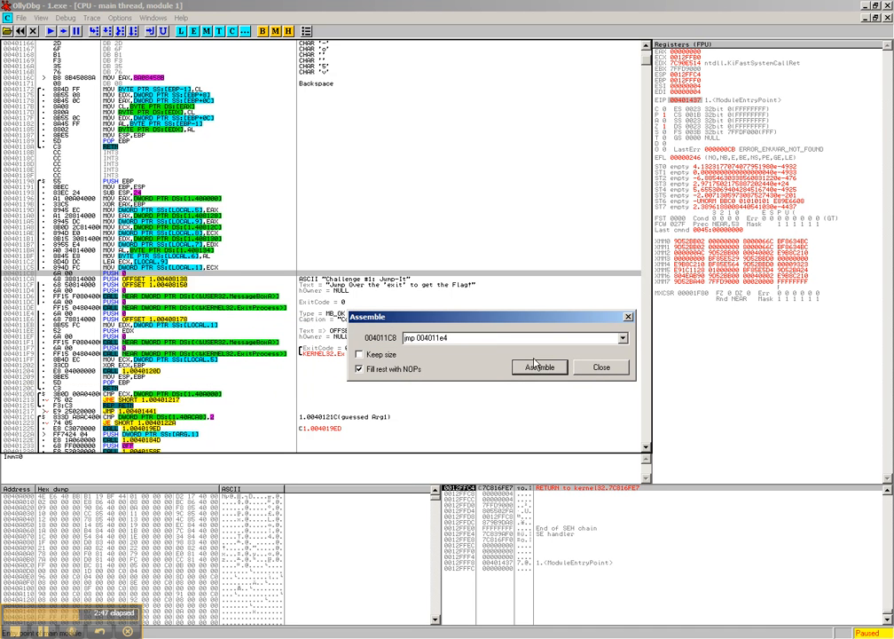
left_click(538, 367)
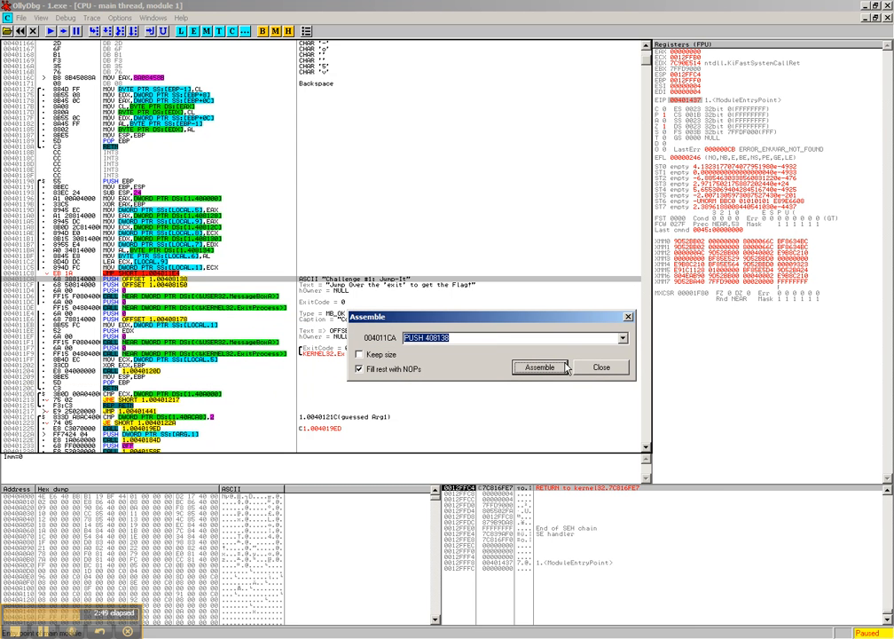